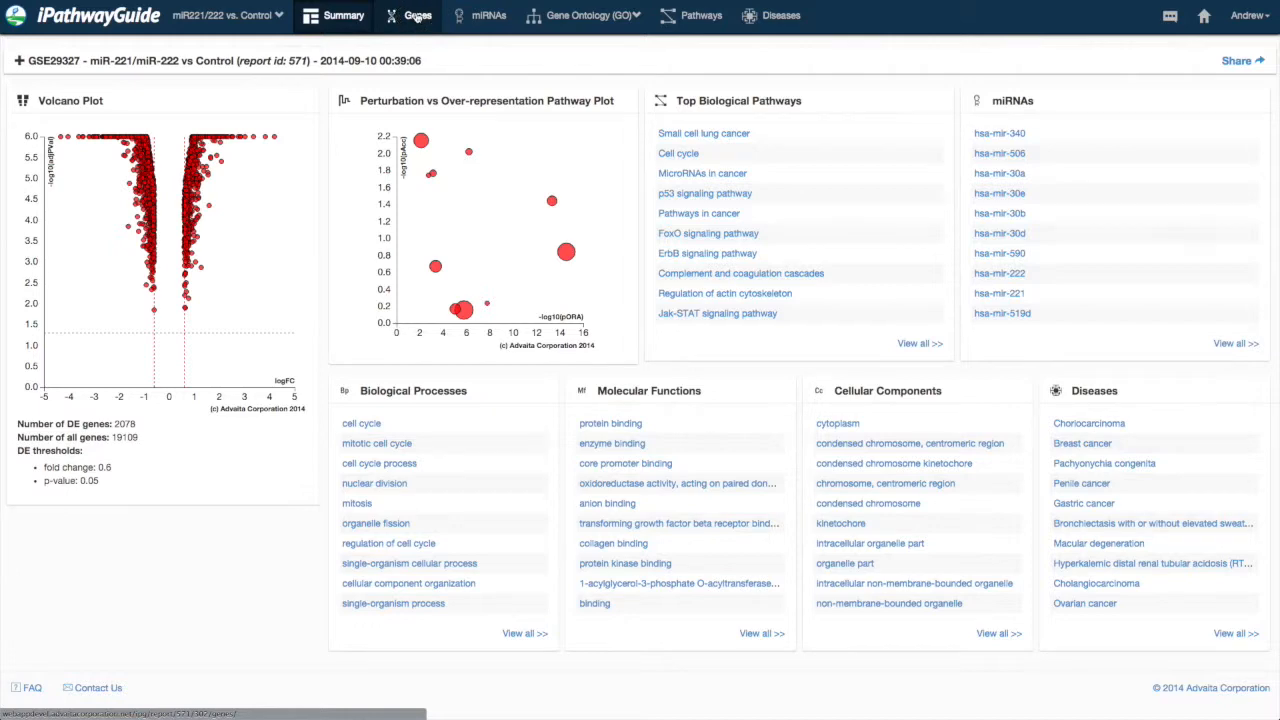
# Step: Go to the Genes page for the miR-221/222 vs Control report, showing SOX9 details
pyautogui.click(417, 15)
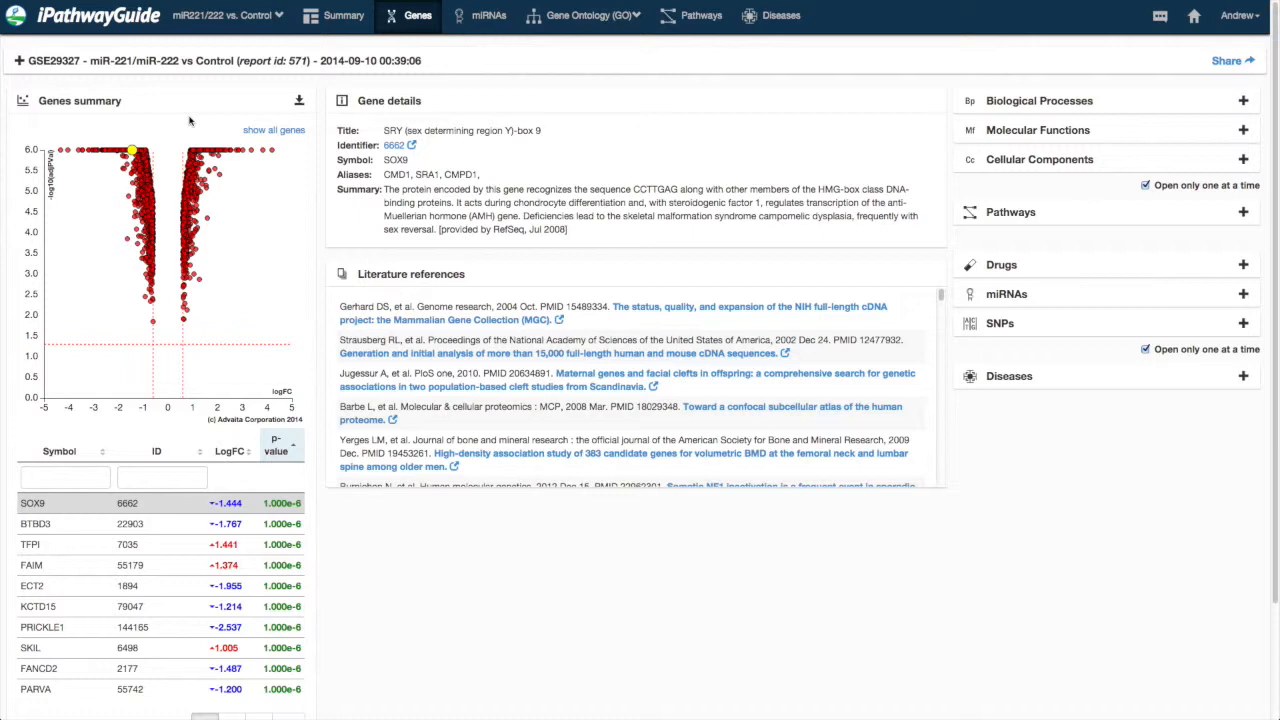
pyautogui.moveTo(210, 236)
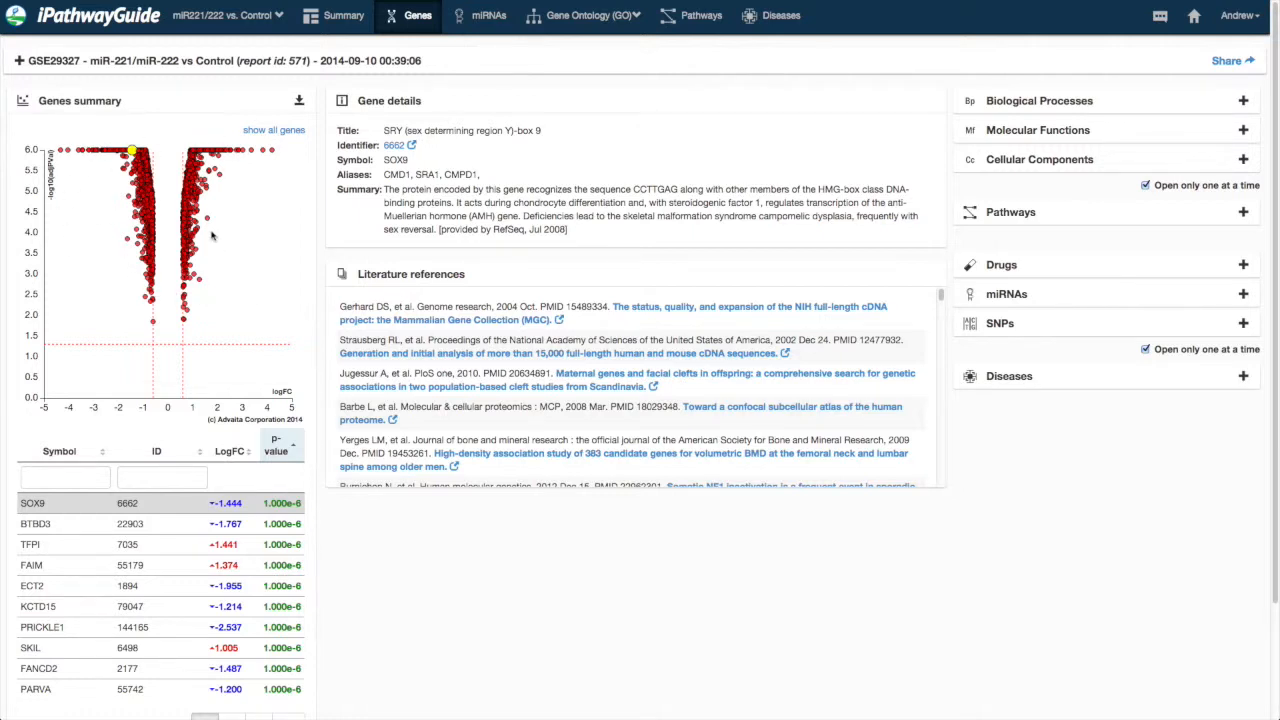
pyautogui.moveTo(220, 180)
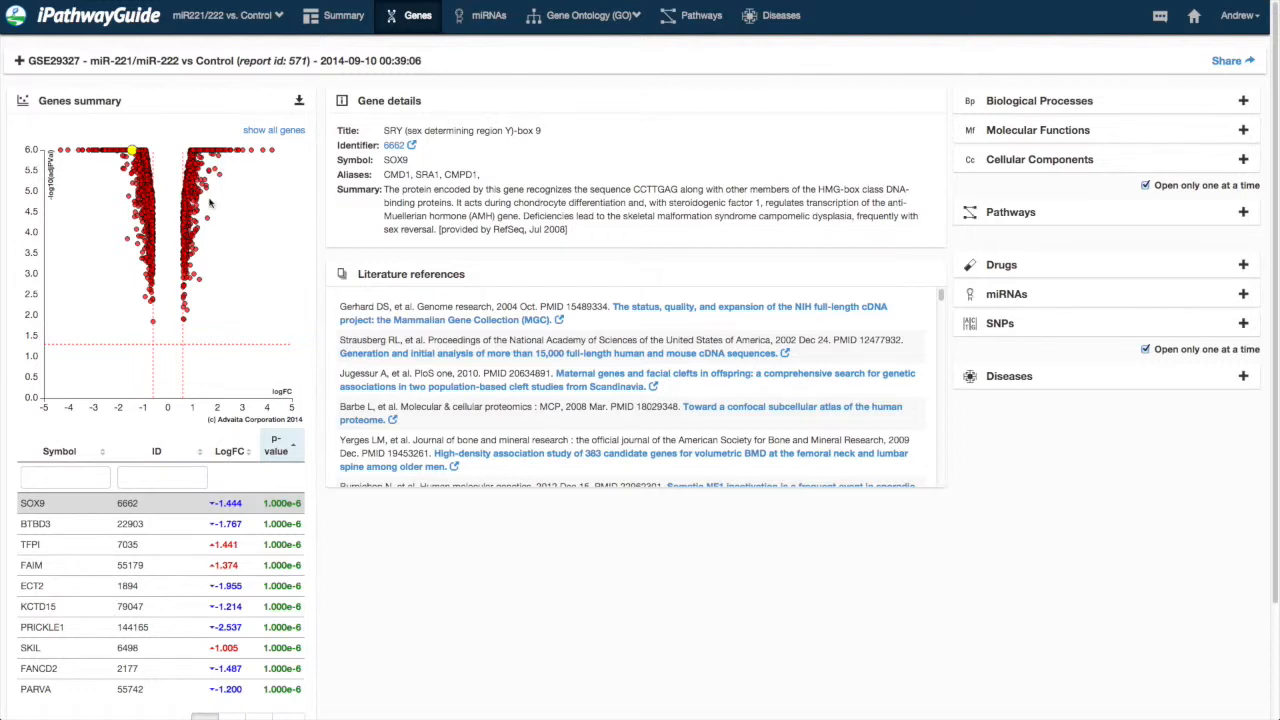
pyautogui.click(65, 477)
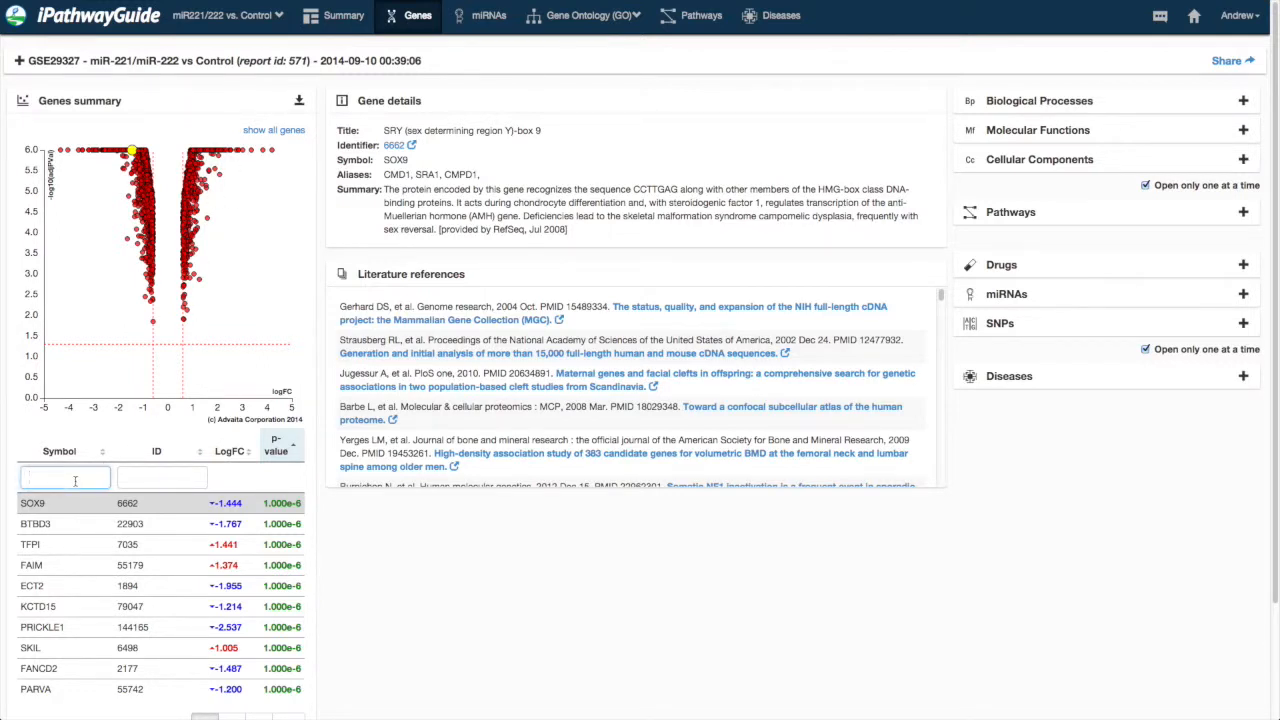
pyautogui.write('my')
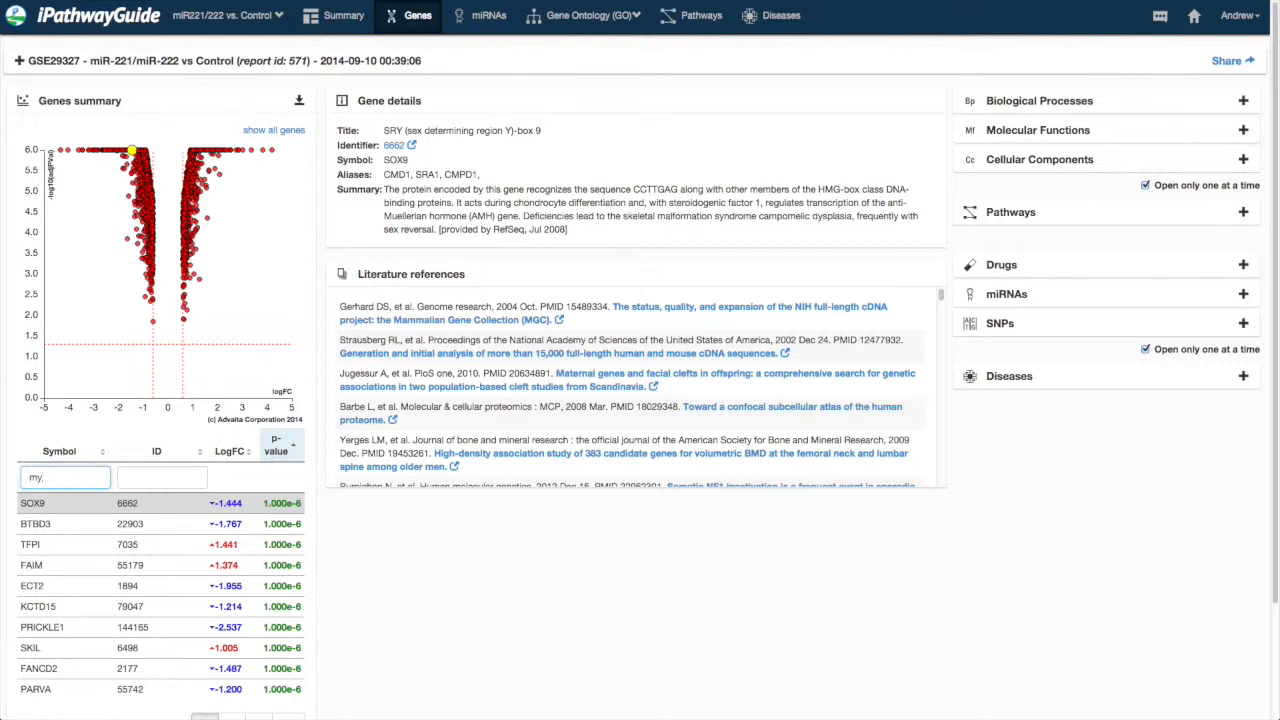
pyautogui.write('my')
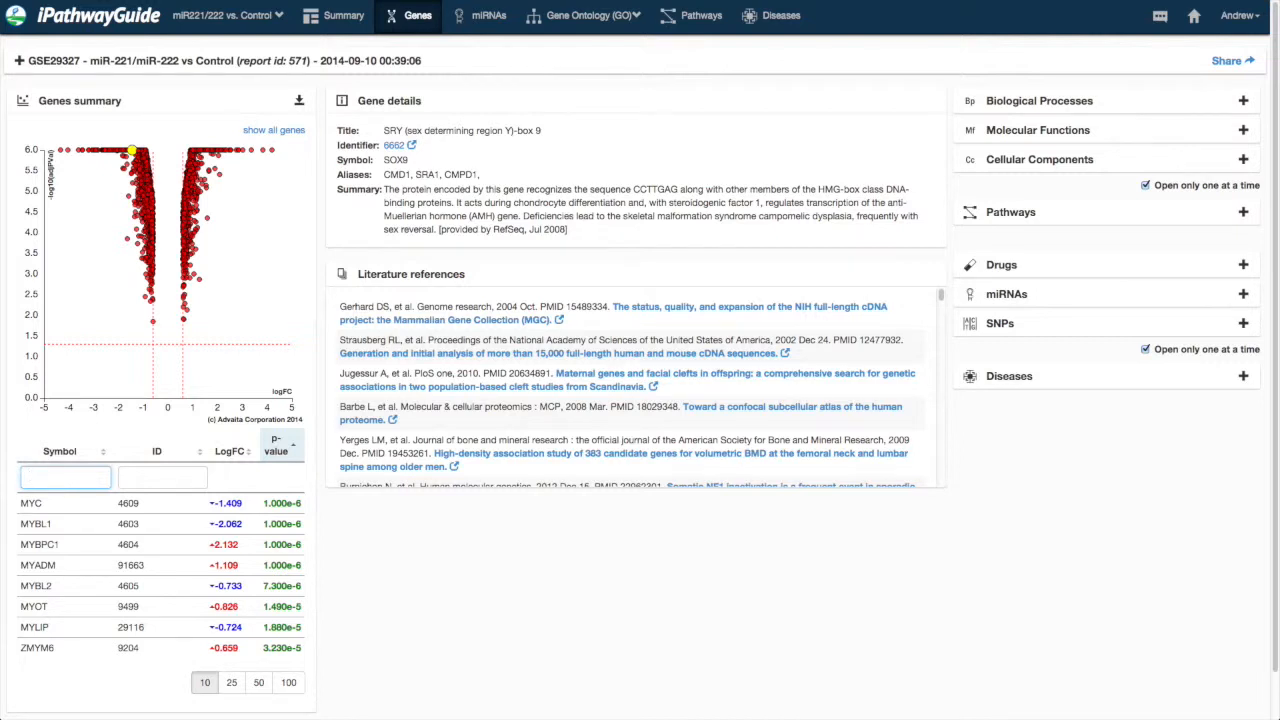
pyautogui.click(276, 445)
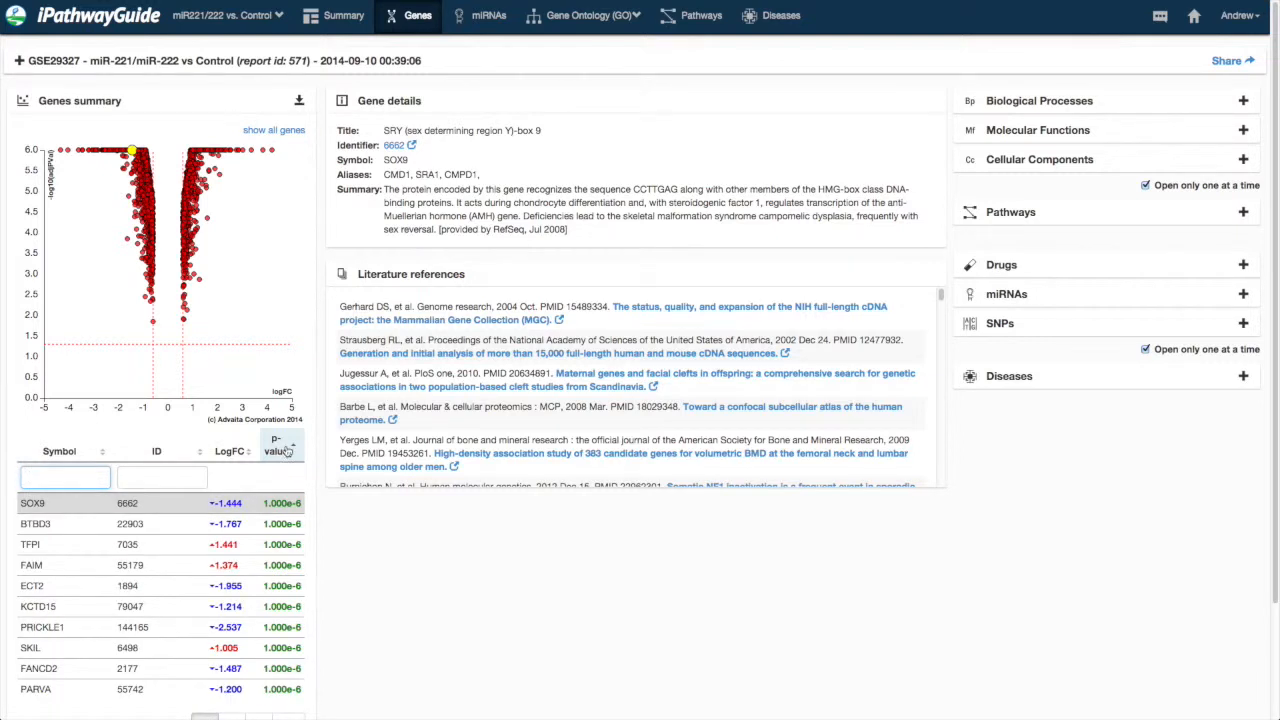
# Step: Sort the gene table by p-value, then by symbol ascending so A2ML1 is first
pyautogui.click(278, 445)
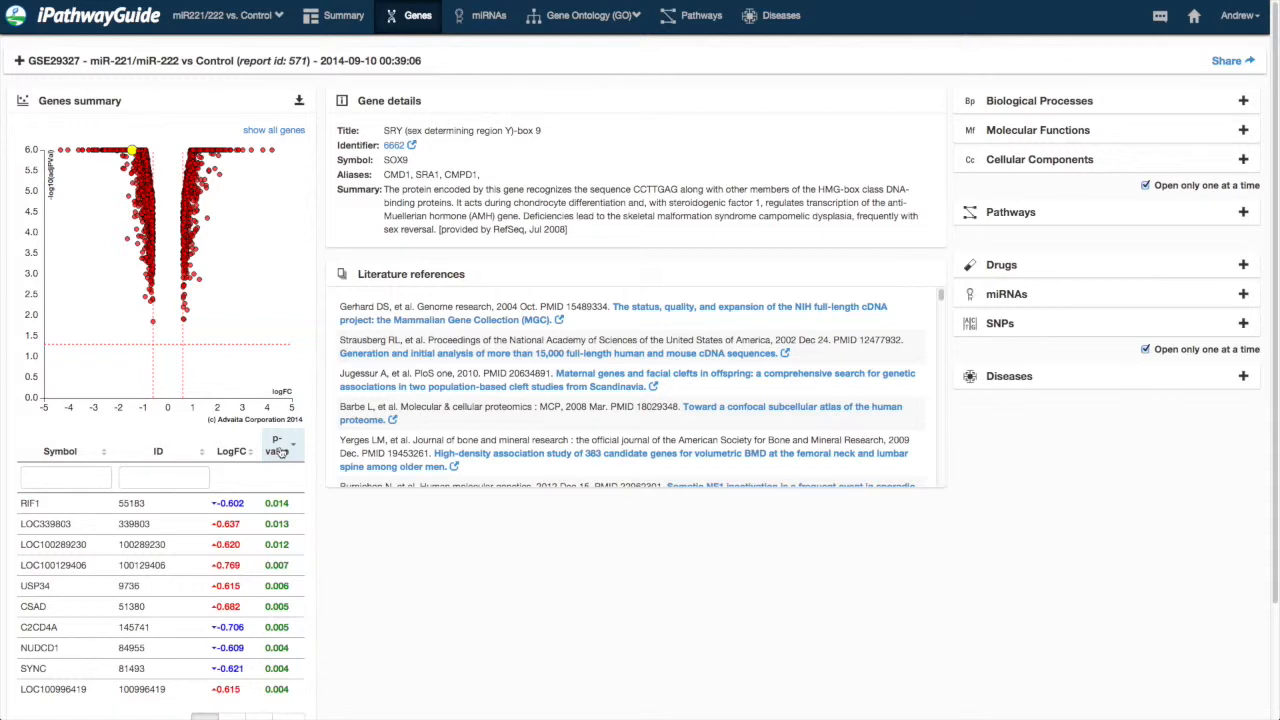
pyautogui.click(60, 451)
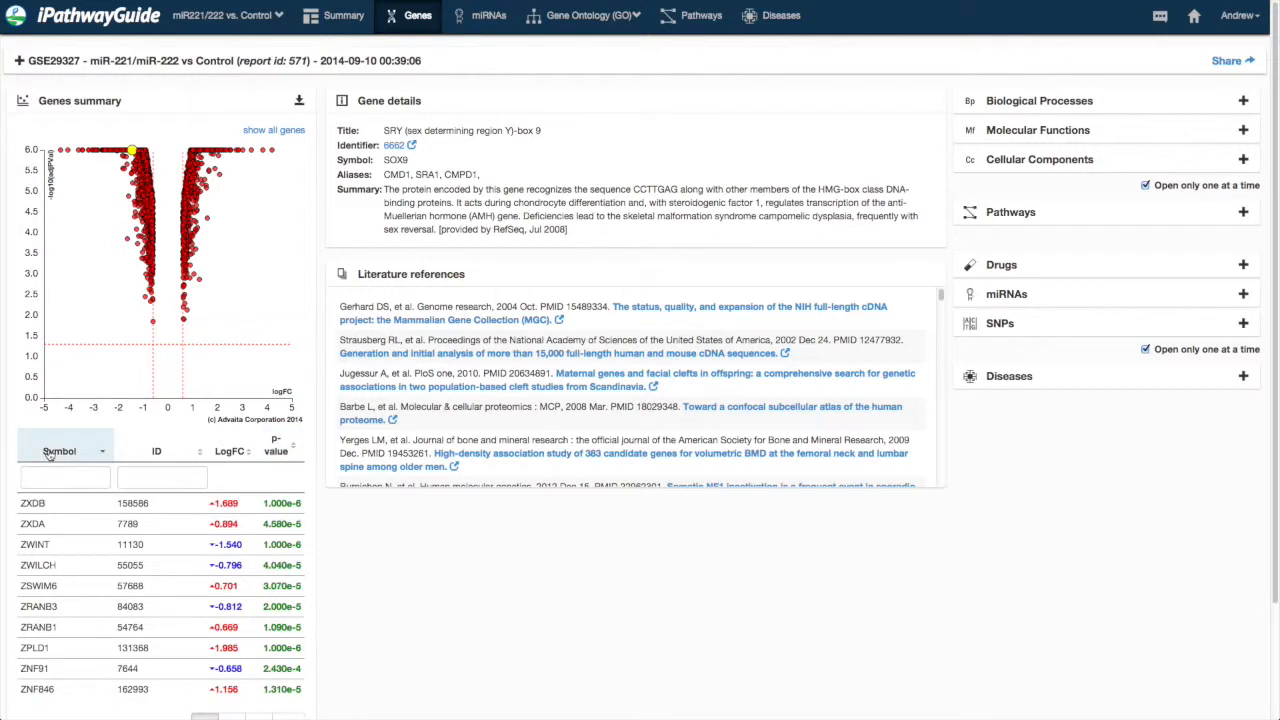
pyautogui.click(59, 451)
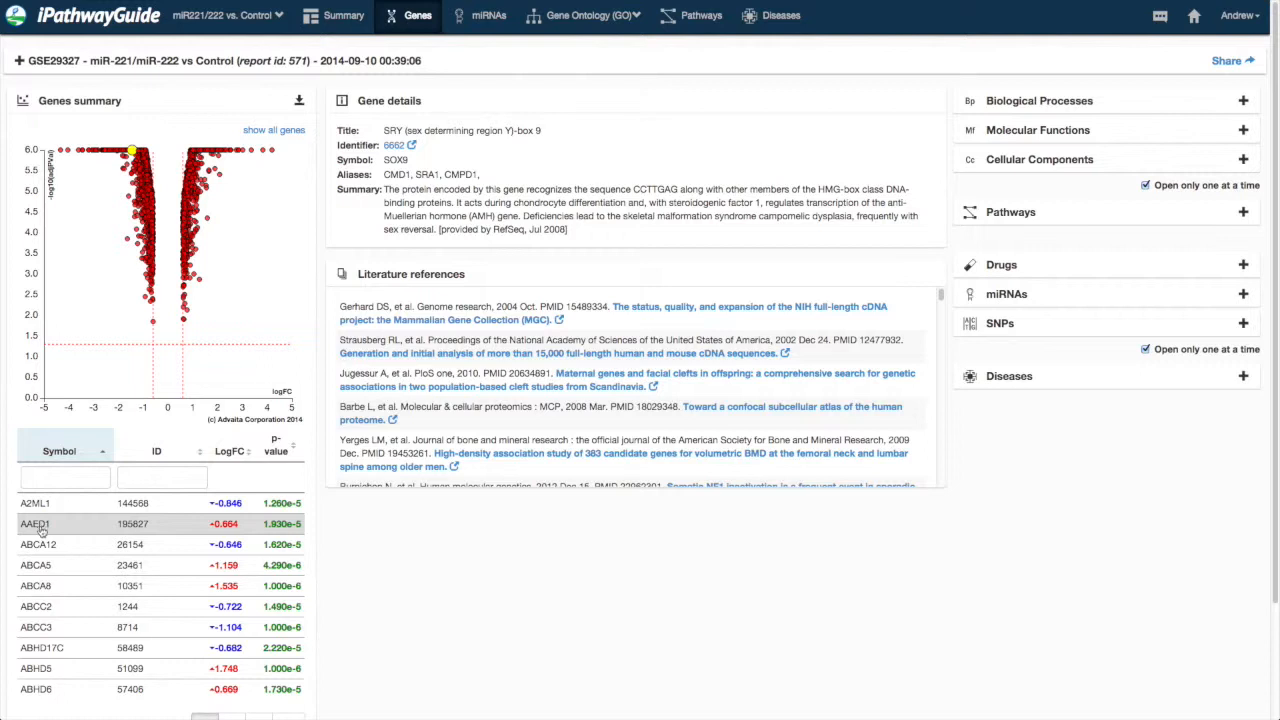
# Step: Select ABCA5 in the sorted gene table to show its details and plot marker
pyautogui.click(35, 523)
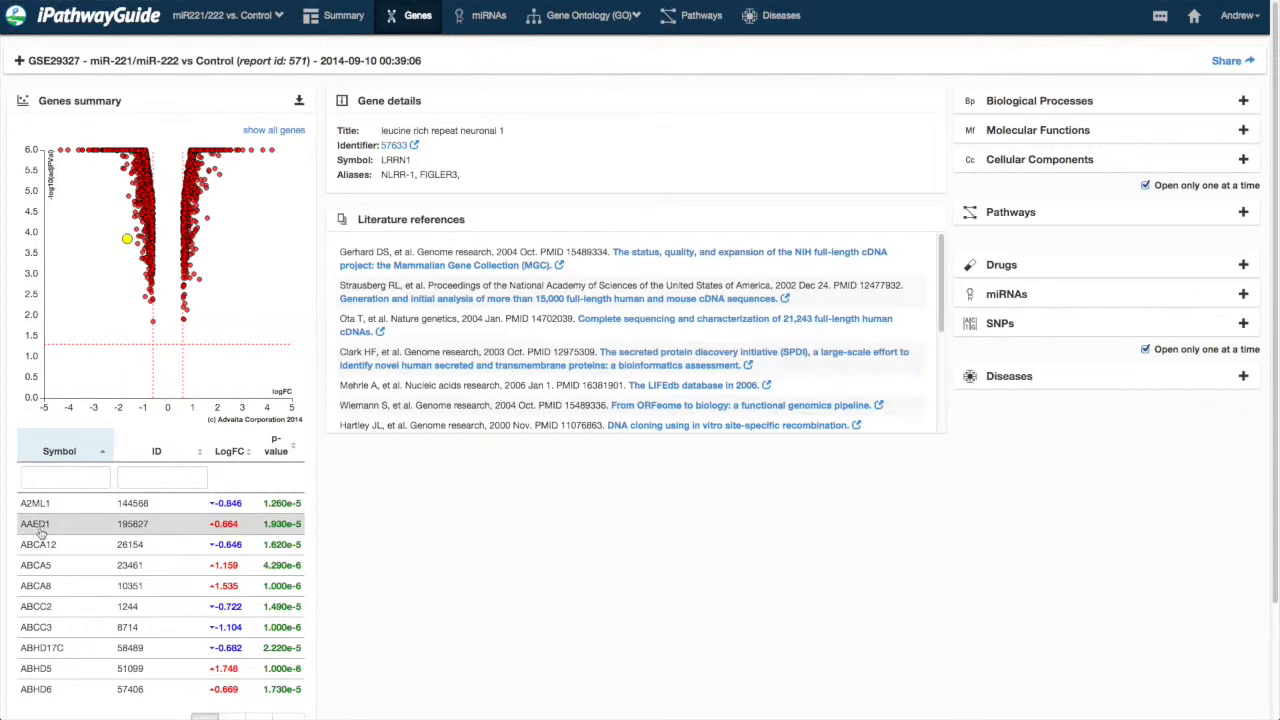
pyautogui.click(35, 565)
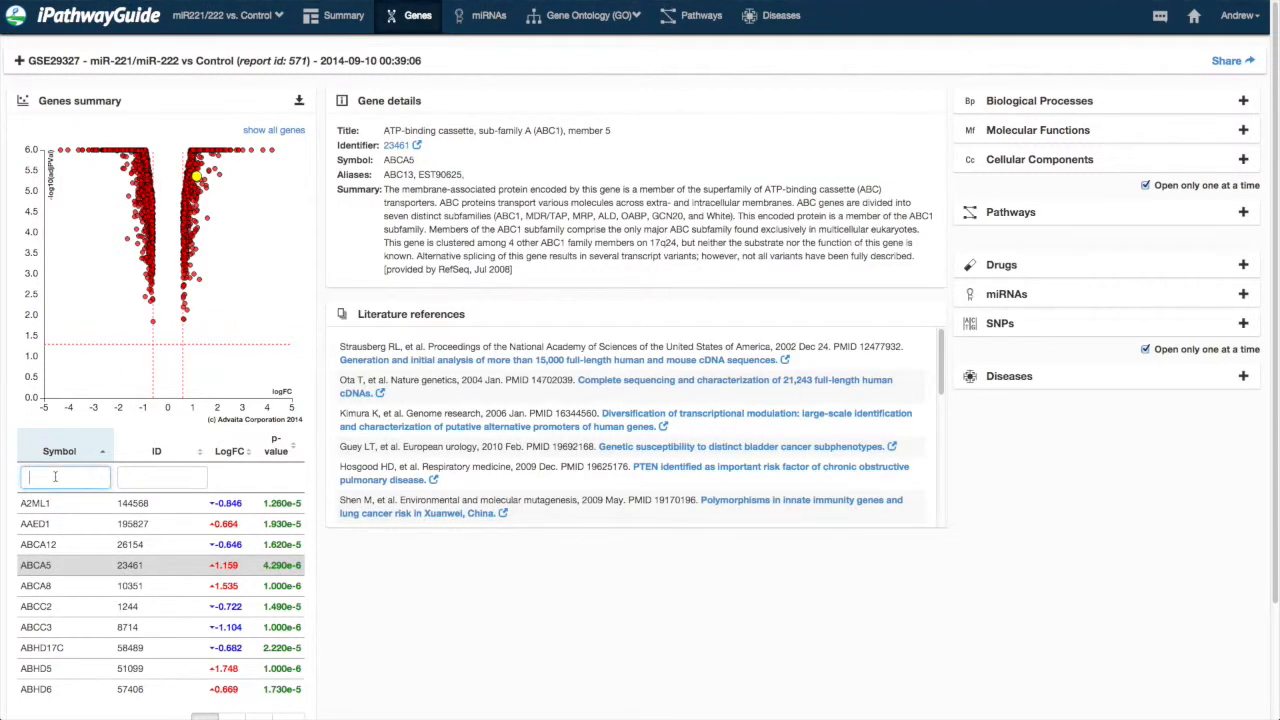
# Step: Filter symbols with 'tri' and scroll through matches such as ACTN1, CNTN3 and NRTN
pyautogui.write('tri')
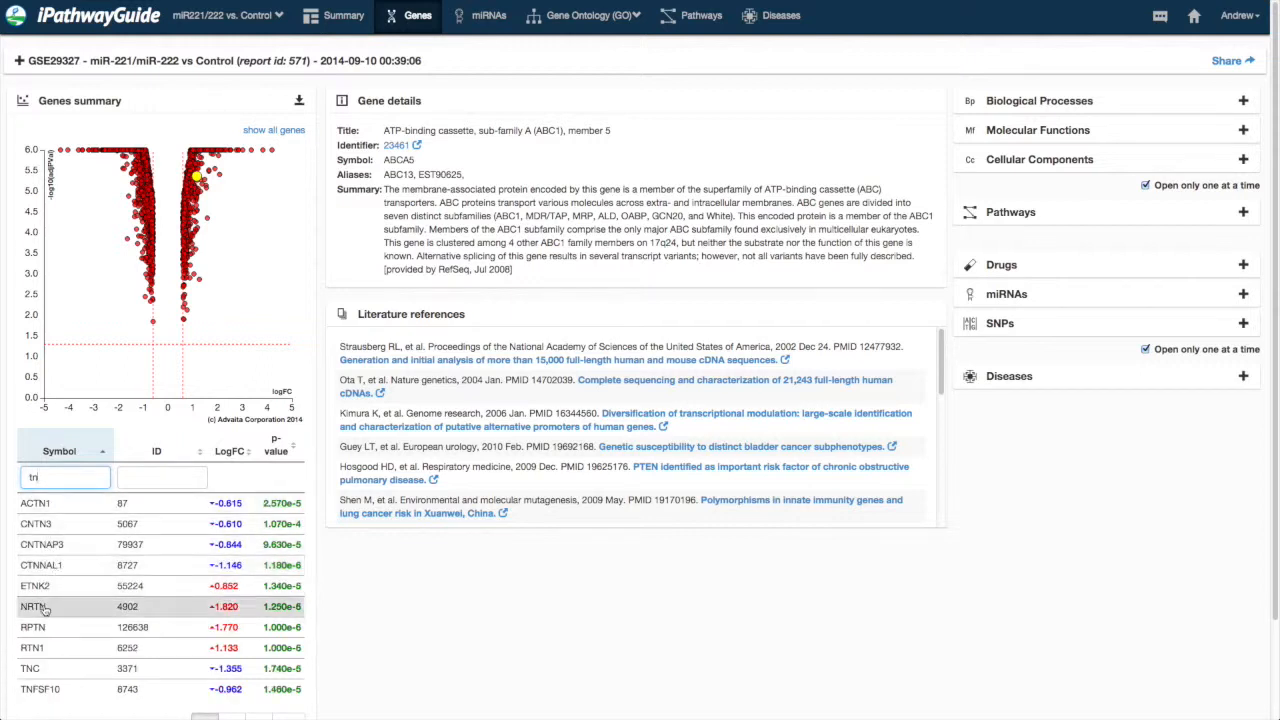
pyautogui.scroll(-3)
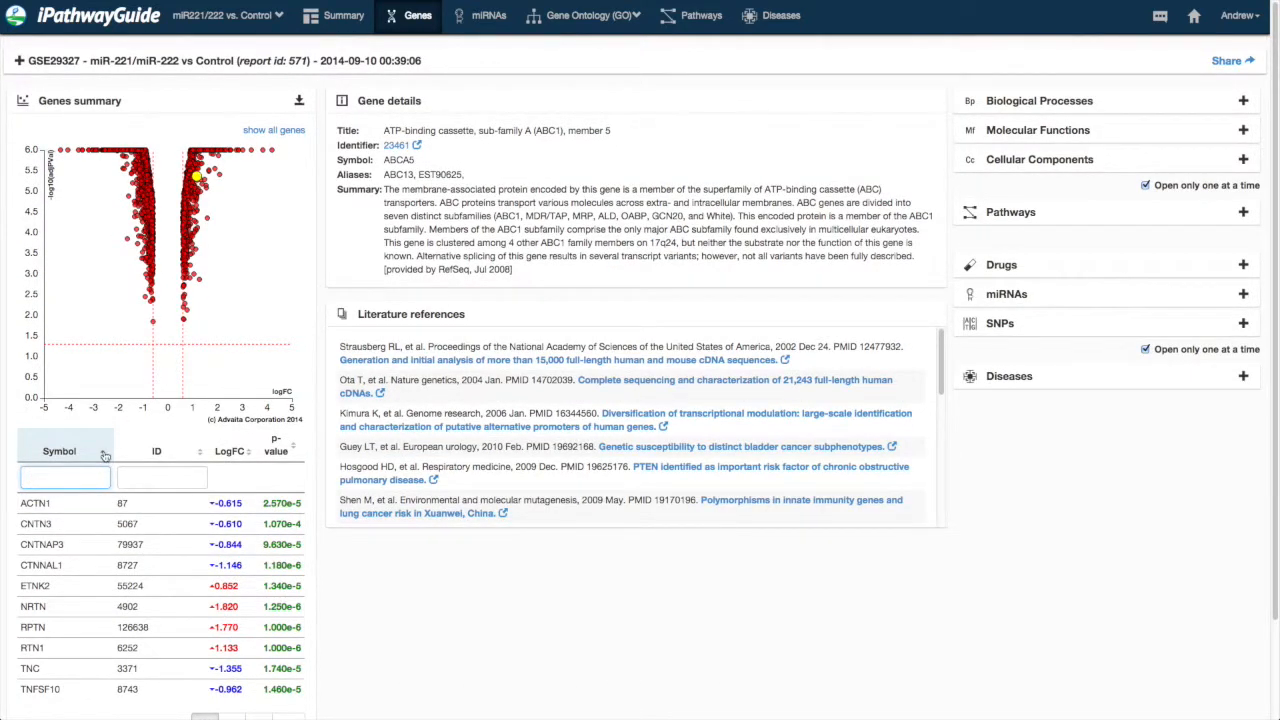
# Step: Show all genes including non-significant ones, filter symbols by 'MYC', and select MYCBP
pyautogui.click(59, 451)
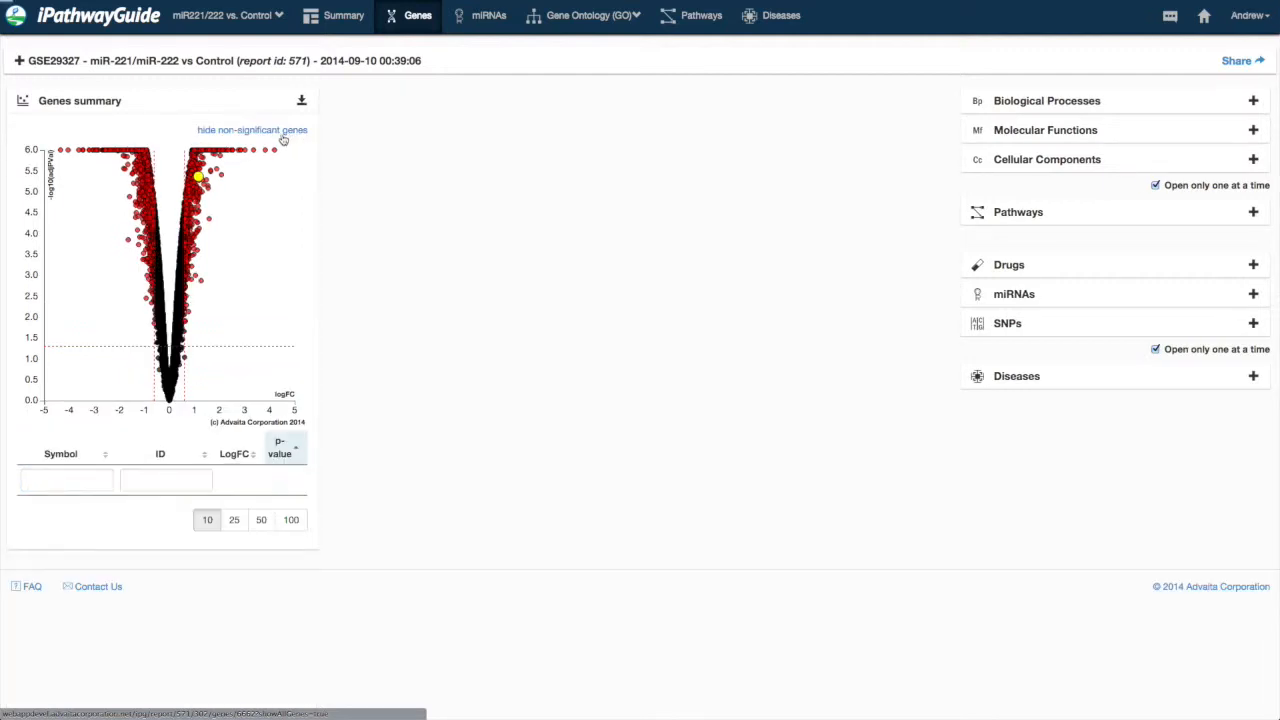
pyautogui.write('M')
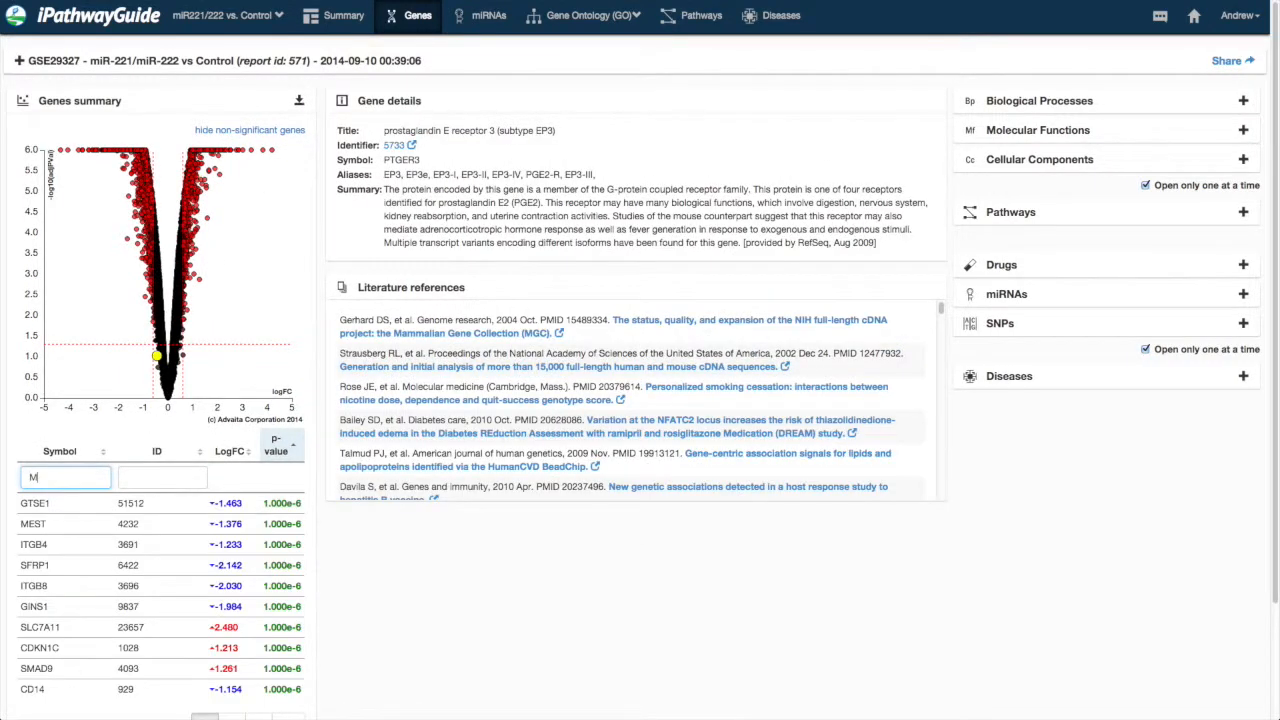
pyautogui.write('MYC')
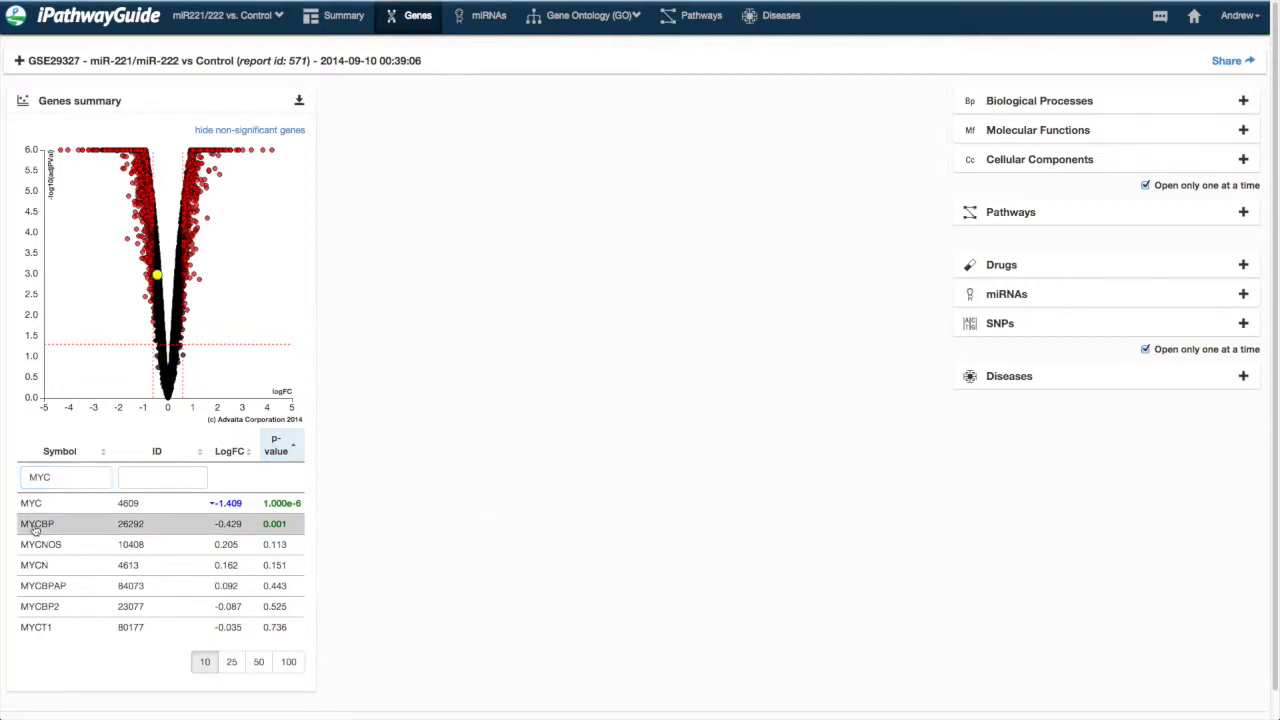
pyautogui.click(37, 524)
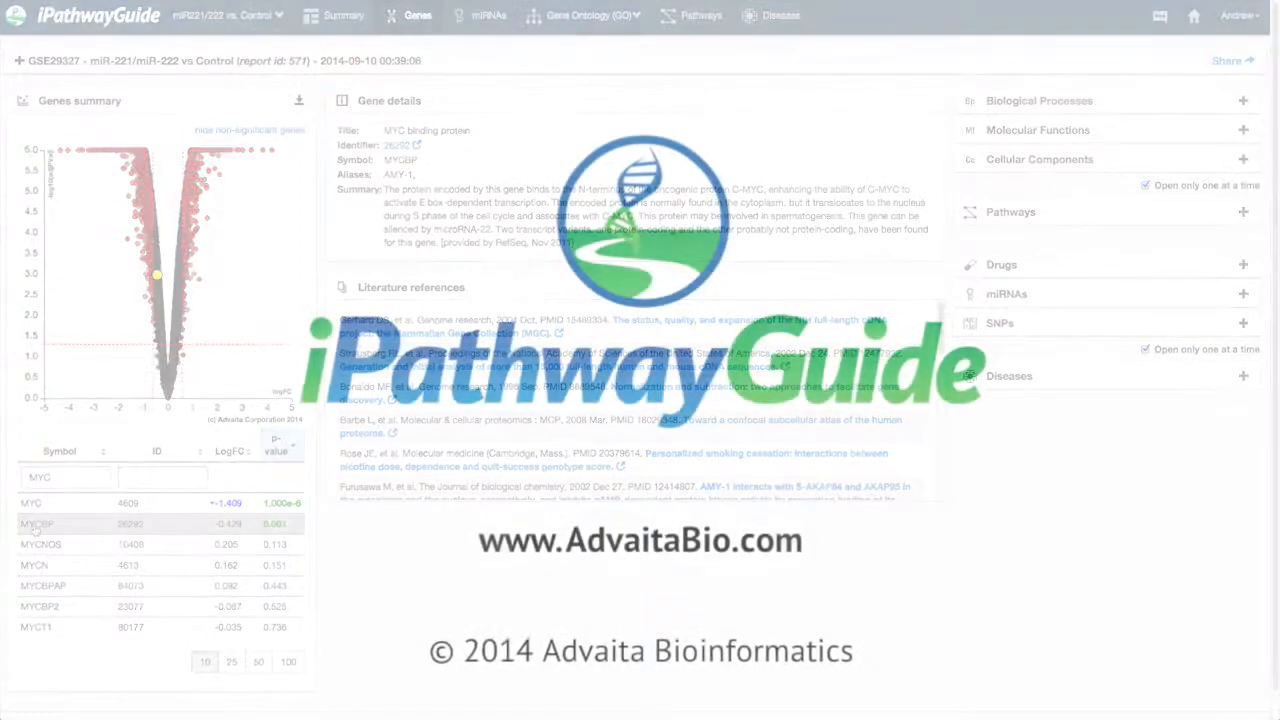